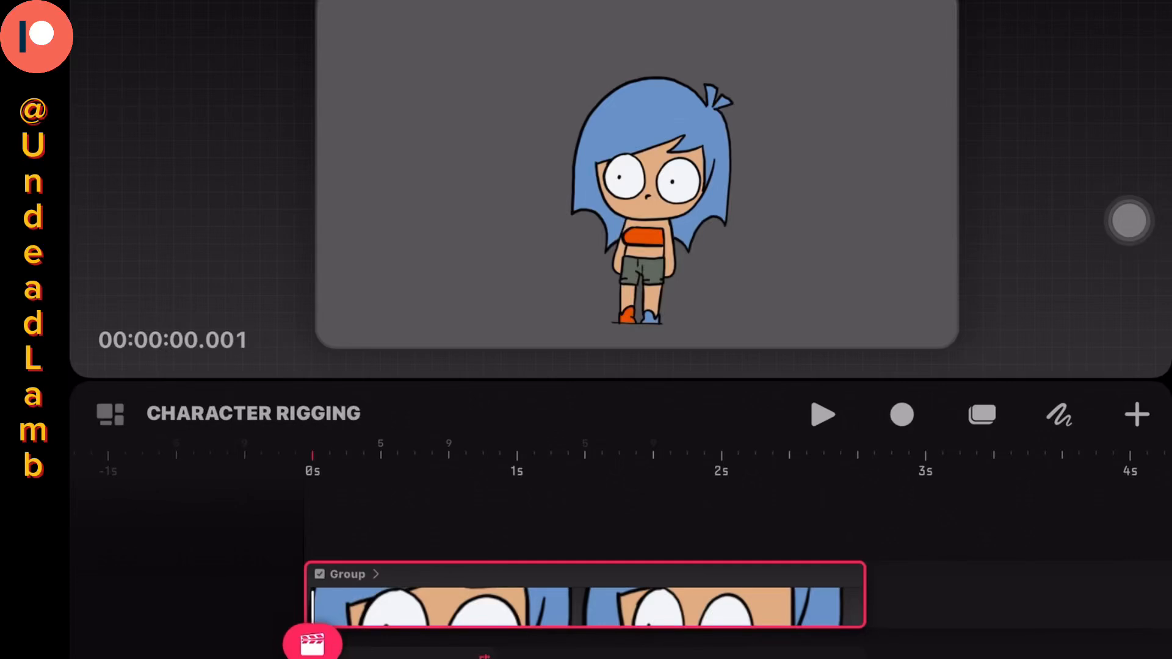
- Expand the character's Group track to reveal its separate body-part Drawing tracks
{"action": "left_click", "coordinate": [376, 573]}
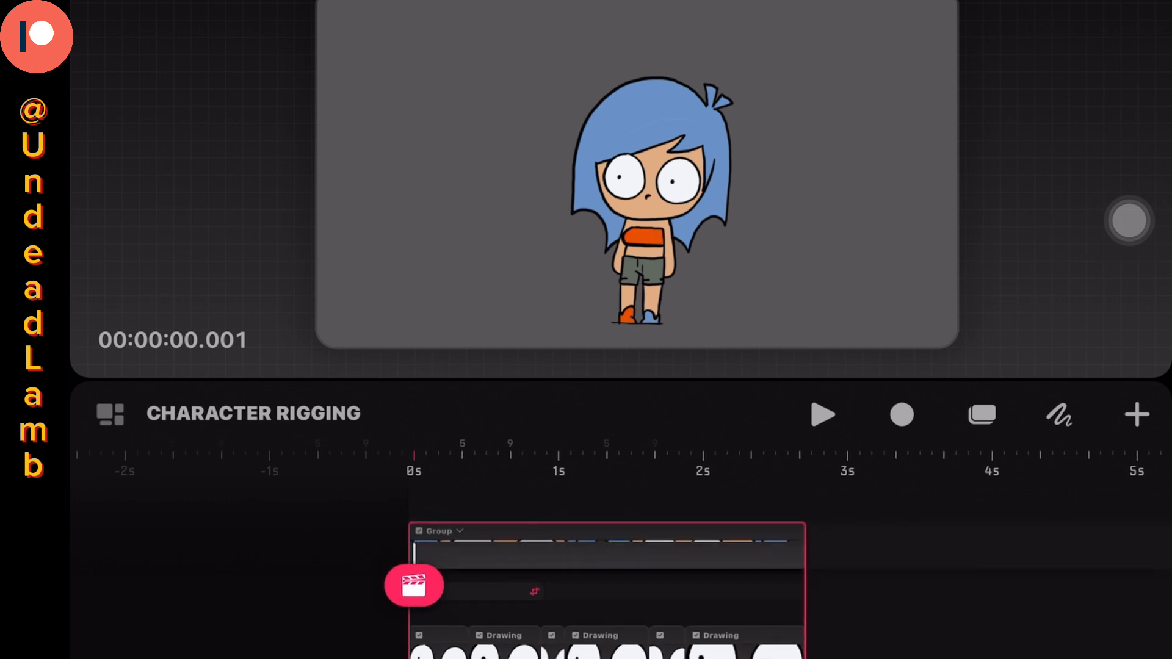
{"action": "left_click", "coordinate": [822, 415]}
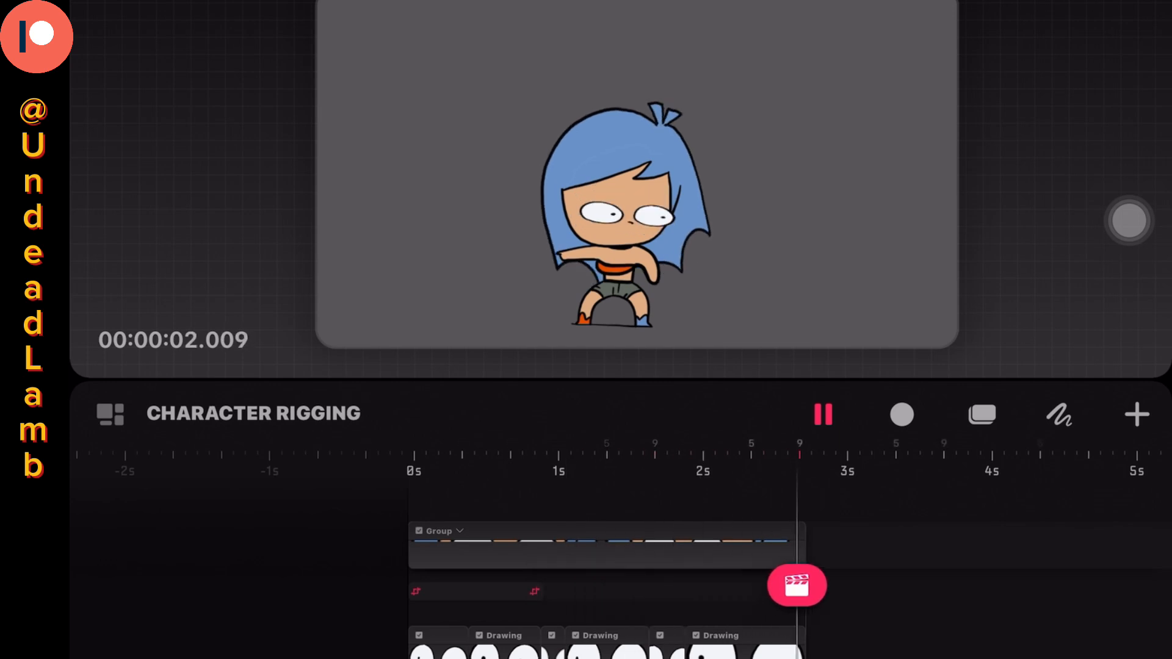
{"action": "left_click", "coordinate": [822, 414]}
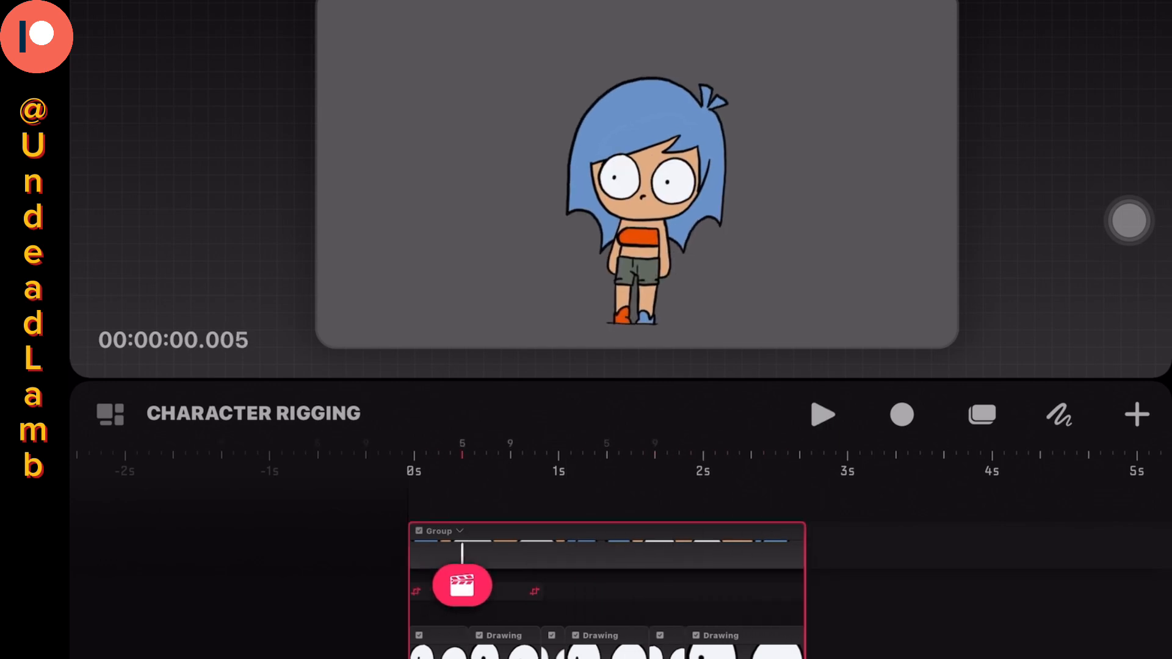